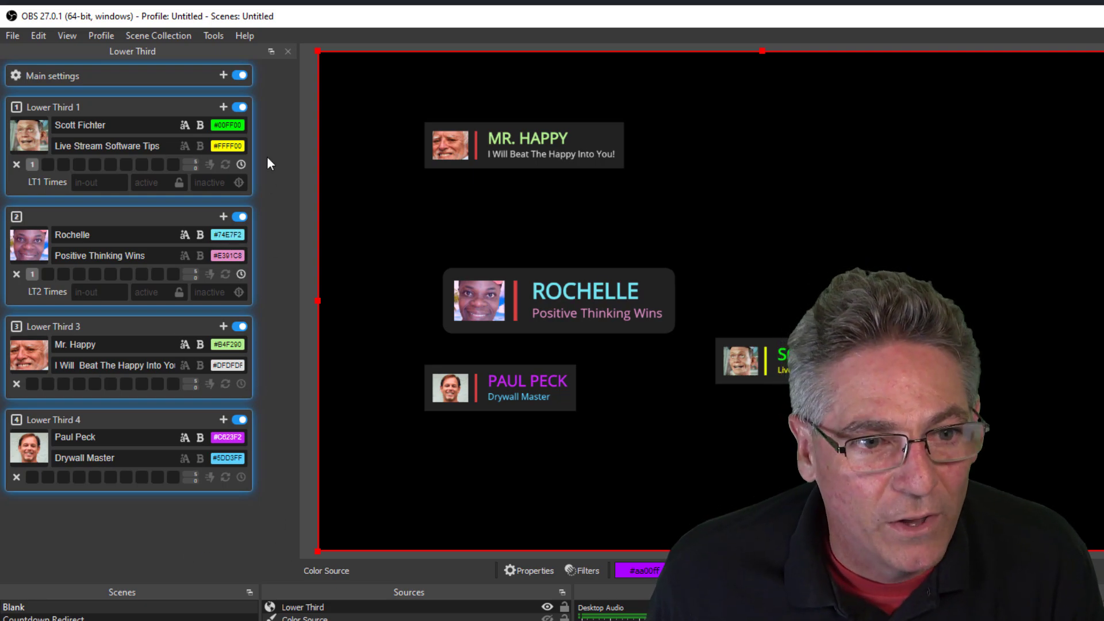
# Switch off Lower Thirds 2, 3 and 4, leaving only Lower Third 1 enabled
pyautogui.click(238, 76)
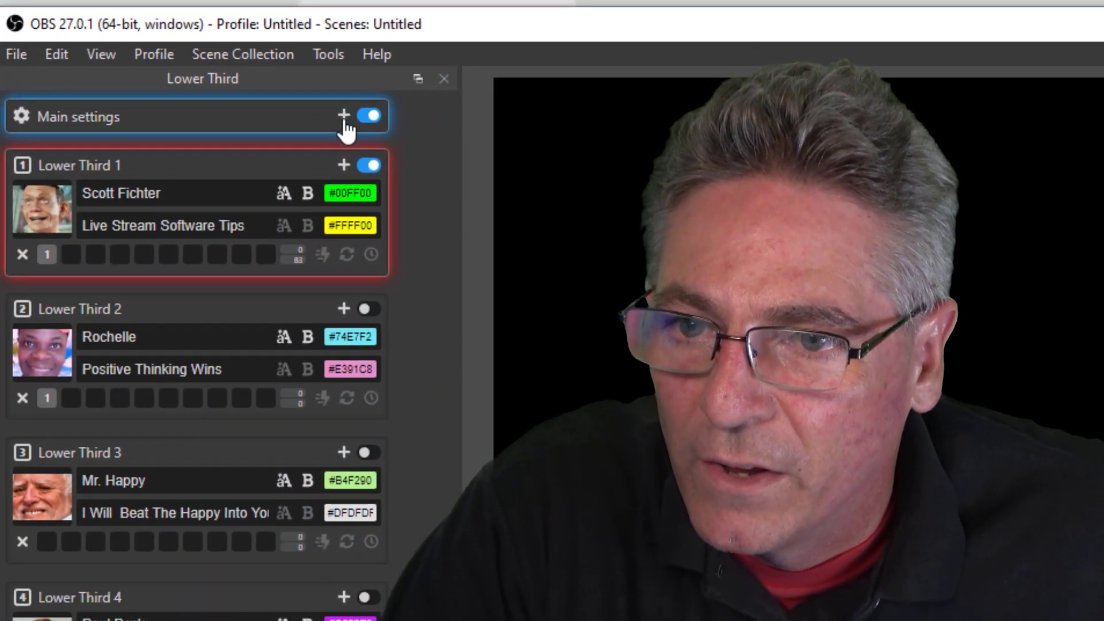
# Set the Global Times in Main settings to 1 and re-toggle Lower Third 1 off and on
pyautogui.click(344, 115)
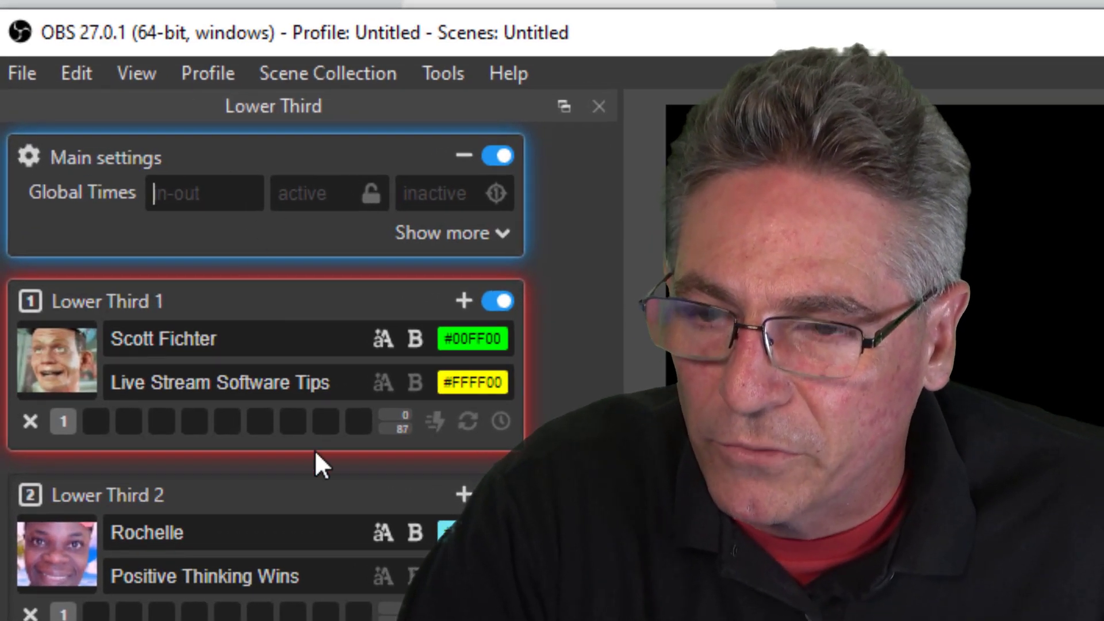
pyautogui.moveTo(457, 466)
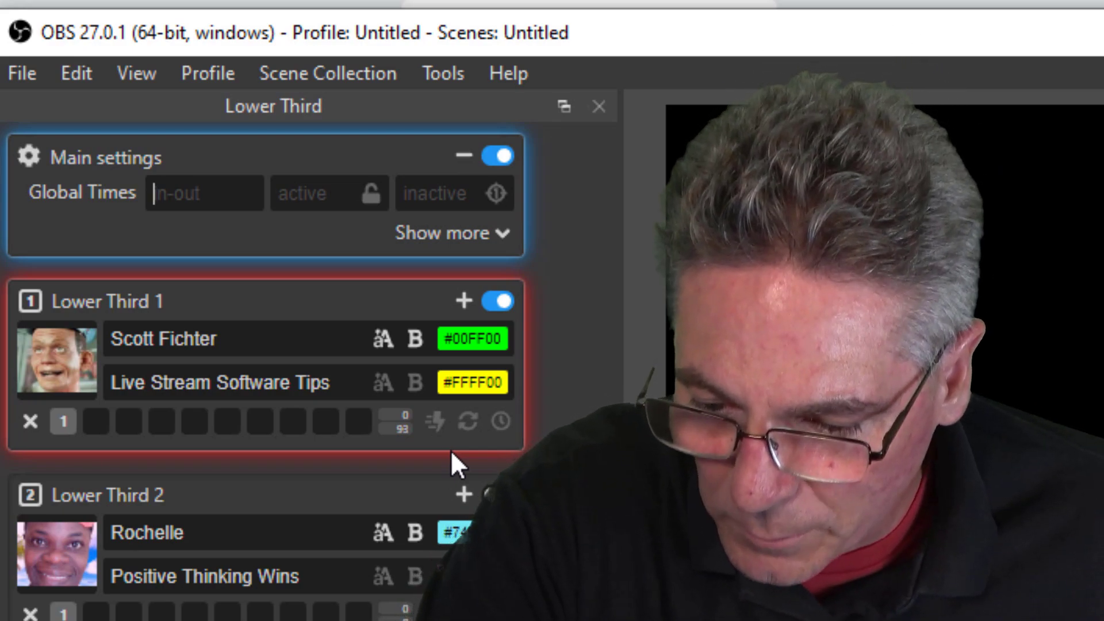
pyautogui.write('1')
pyautogui.click(454, 193)
pyautogui.write('999')
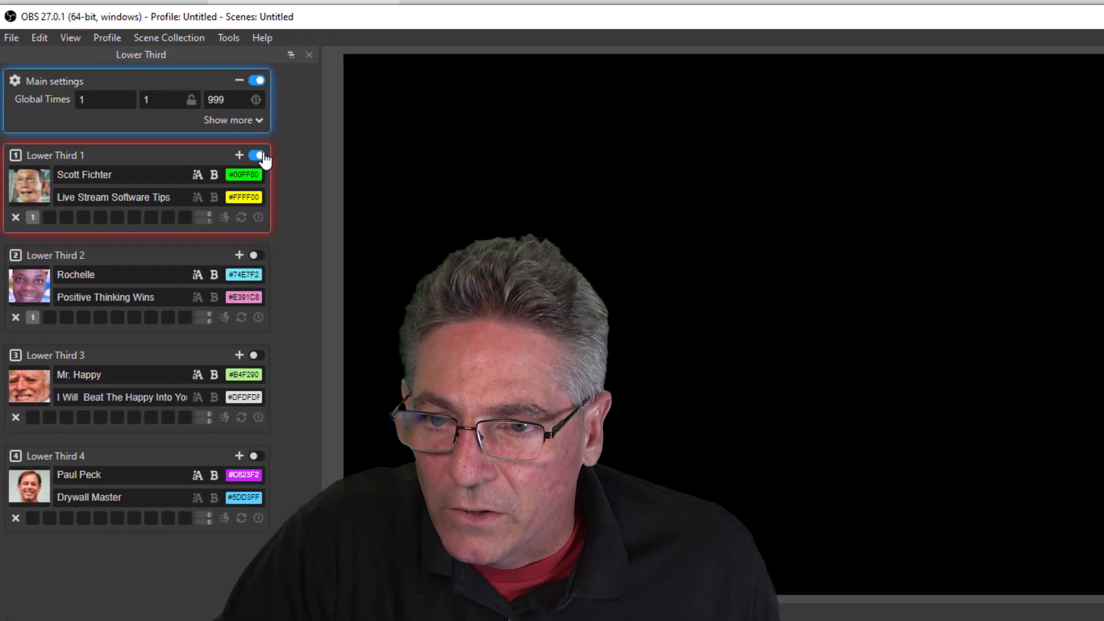
pyautogui.click(256, 155)
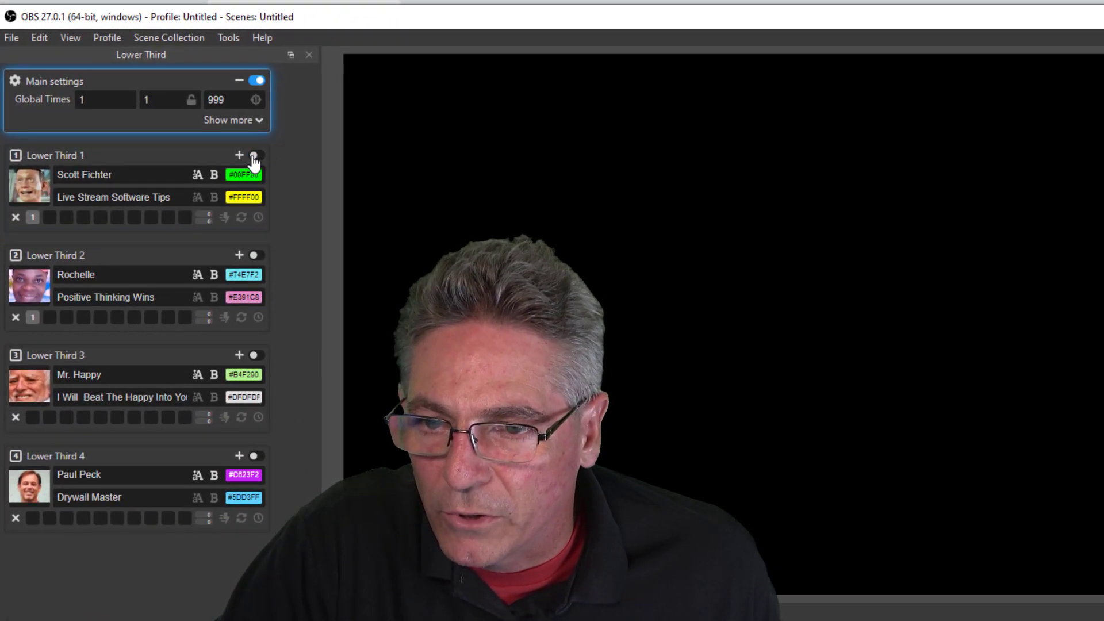
pyautogui.click(255, 155)
pyautogui.write('1')
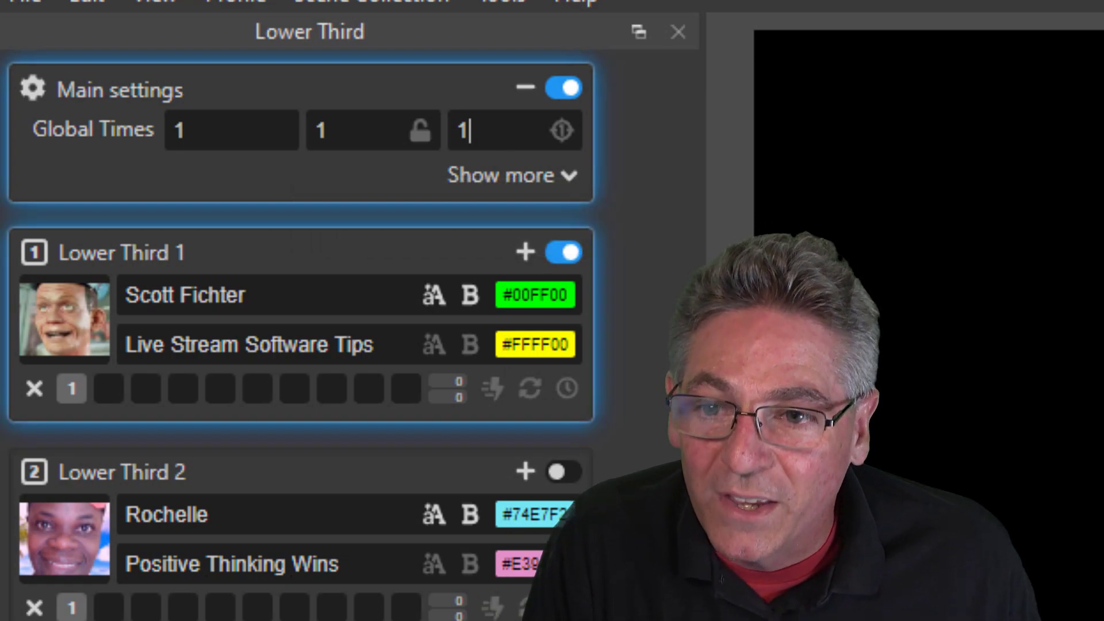
pyautogui.moveTo(507, 425)
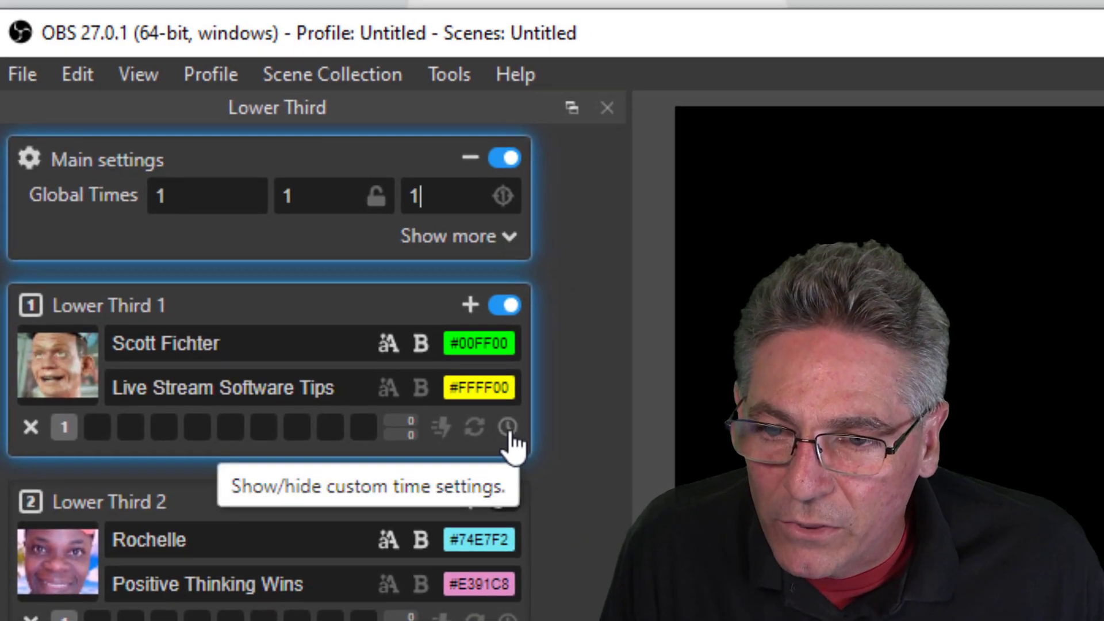
# Give Lower Third 1 custom times of 1 in-out, 1 active and 999 inactive
pyautogui.click(506, 426)
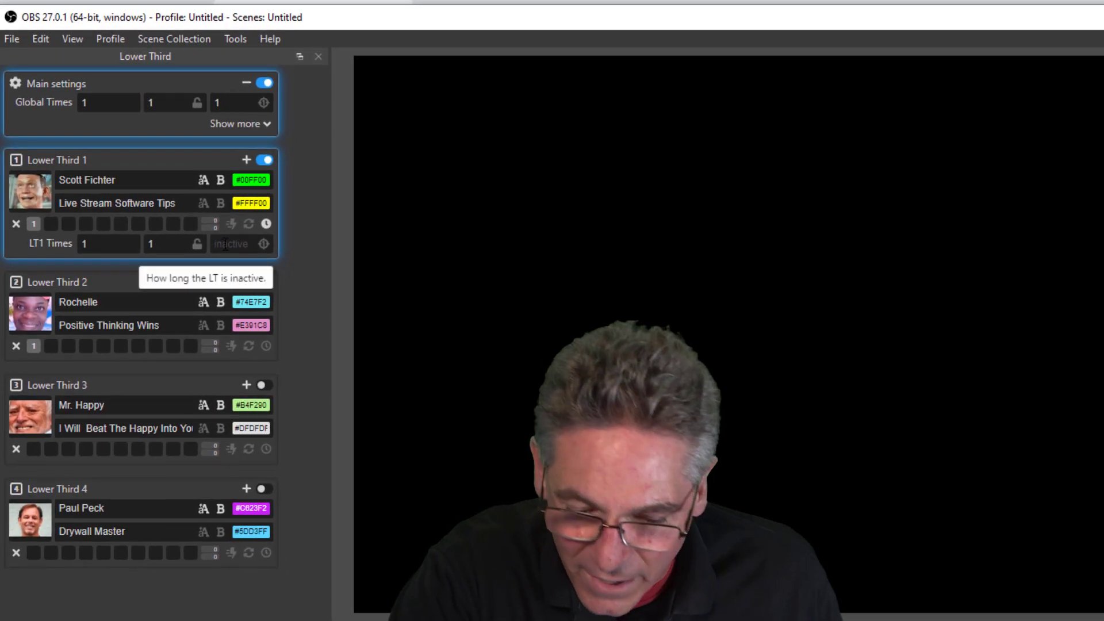
pyautogui.write('999')
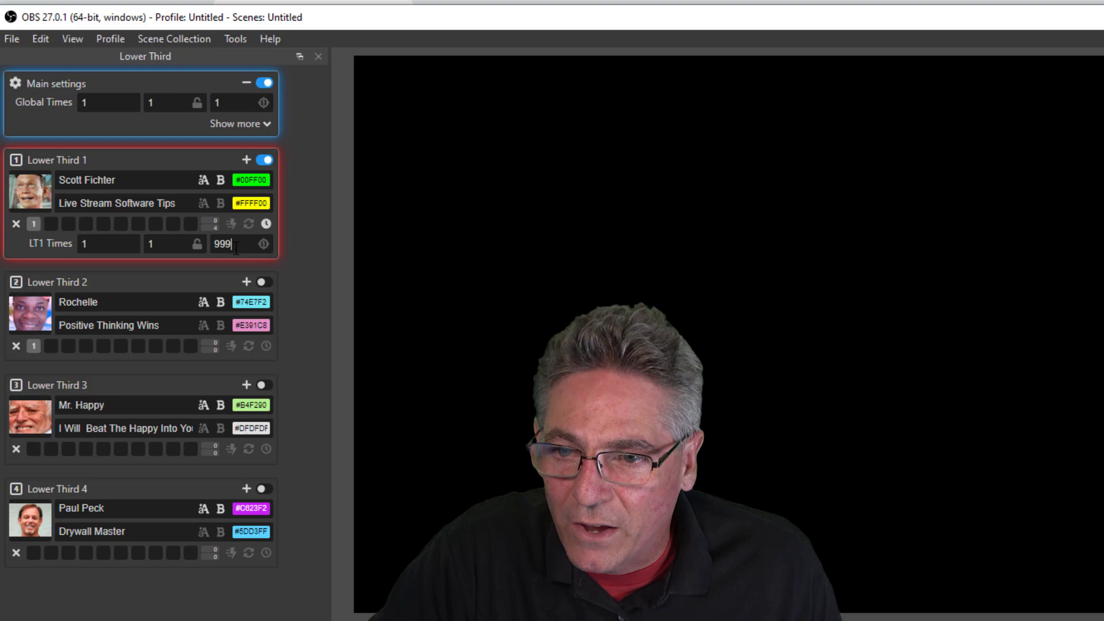
pyautogui.moveTo(262, 244)
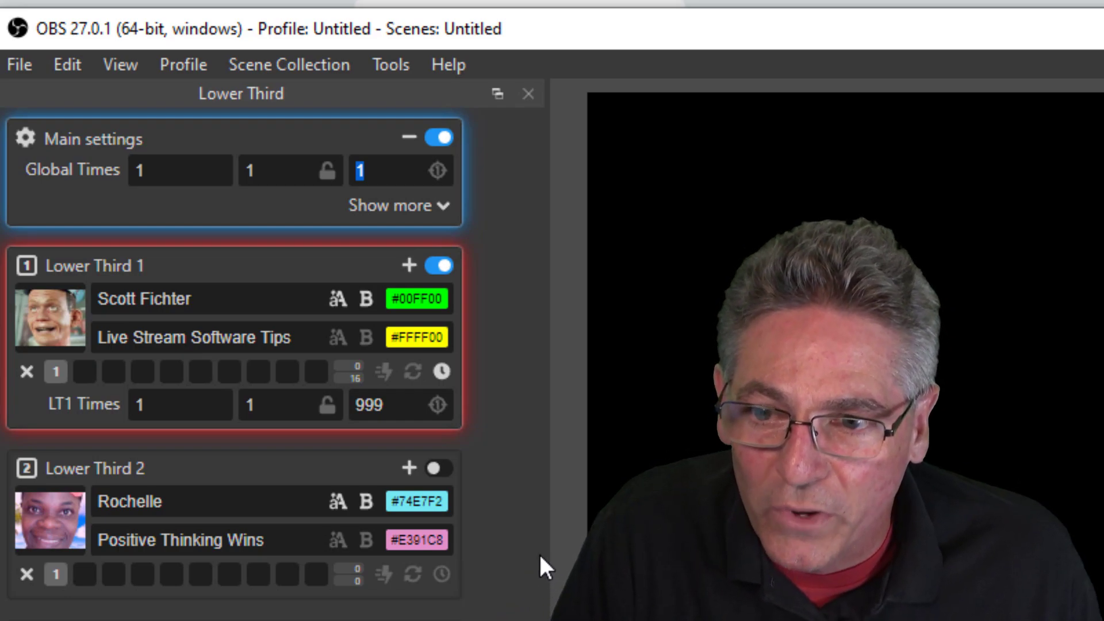
pyautogui.moveTo(391, 425)
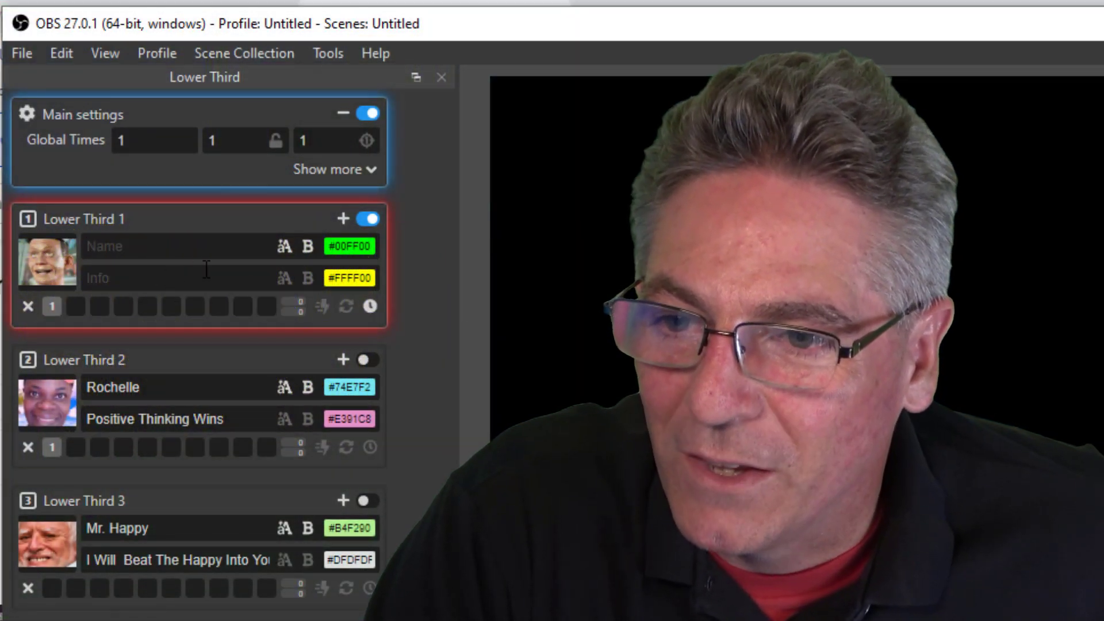
# Toggle Lower Third 2 on and off and start editing its text with empty fields
pyautogui.click(363, 357)
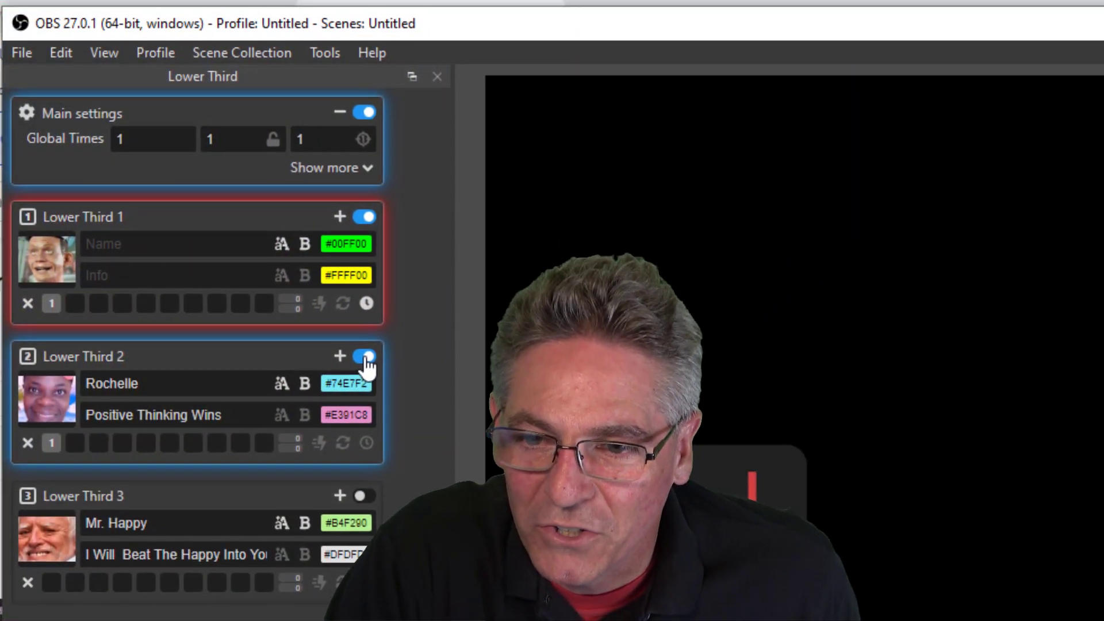
pyautogui.click(364, 355)
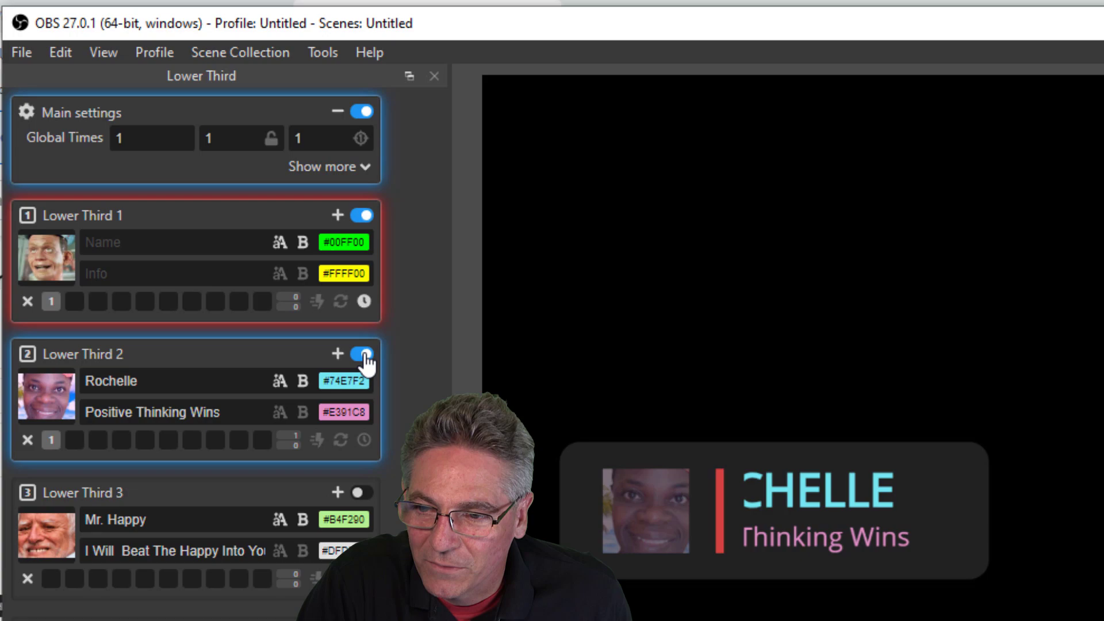
pyautogui.click(360, 354)
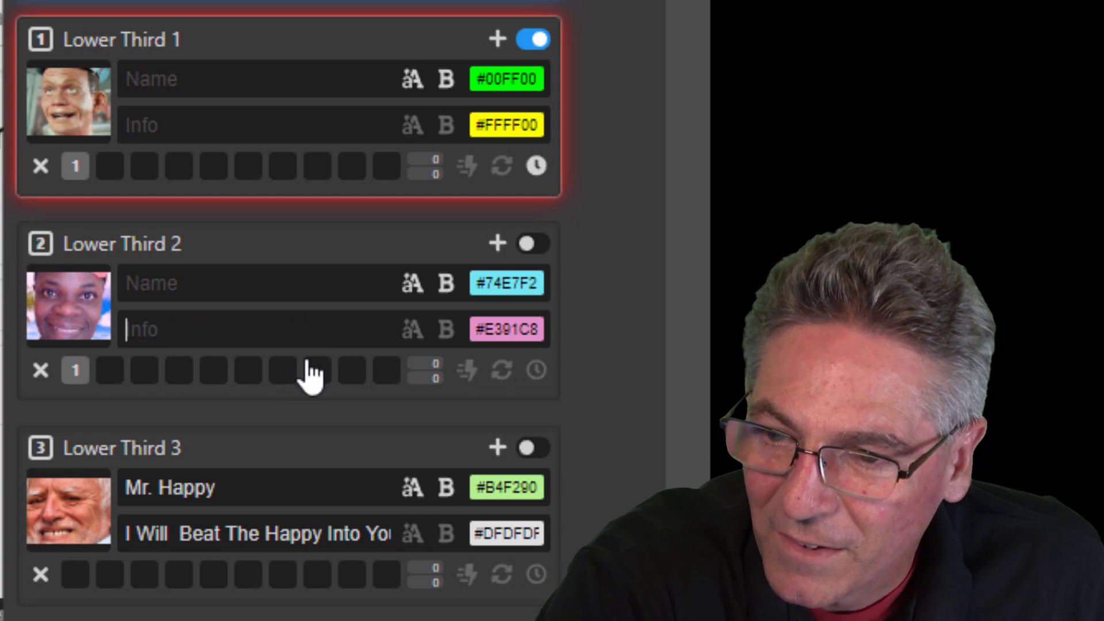
pyautogui.click(532, 243)
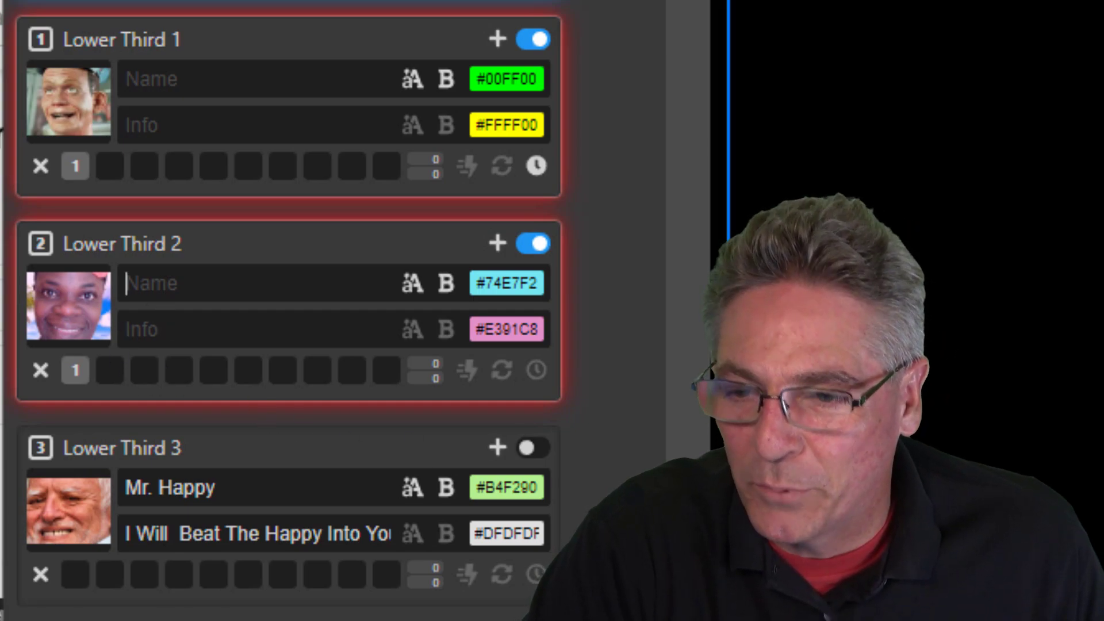
# Enter the name Rochelle for Lower Third 2 and re-toggle it off and on
pyautogui.write('Ro')
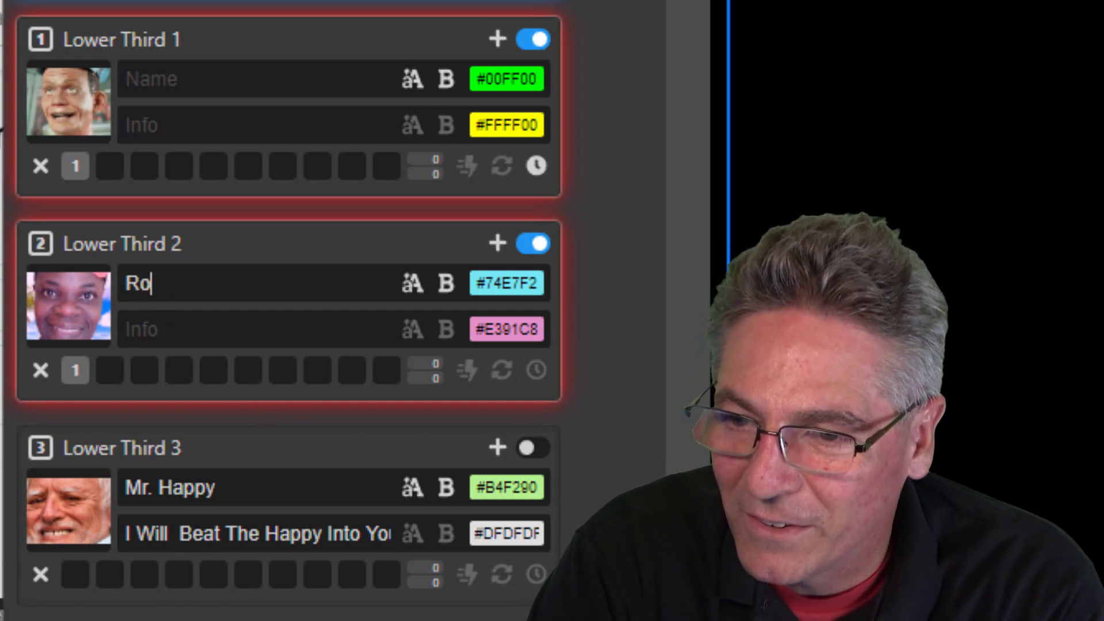
pyautogui.write('chelle')
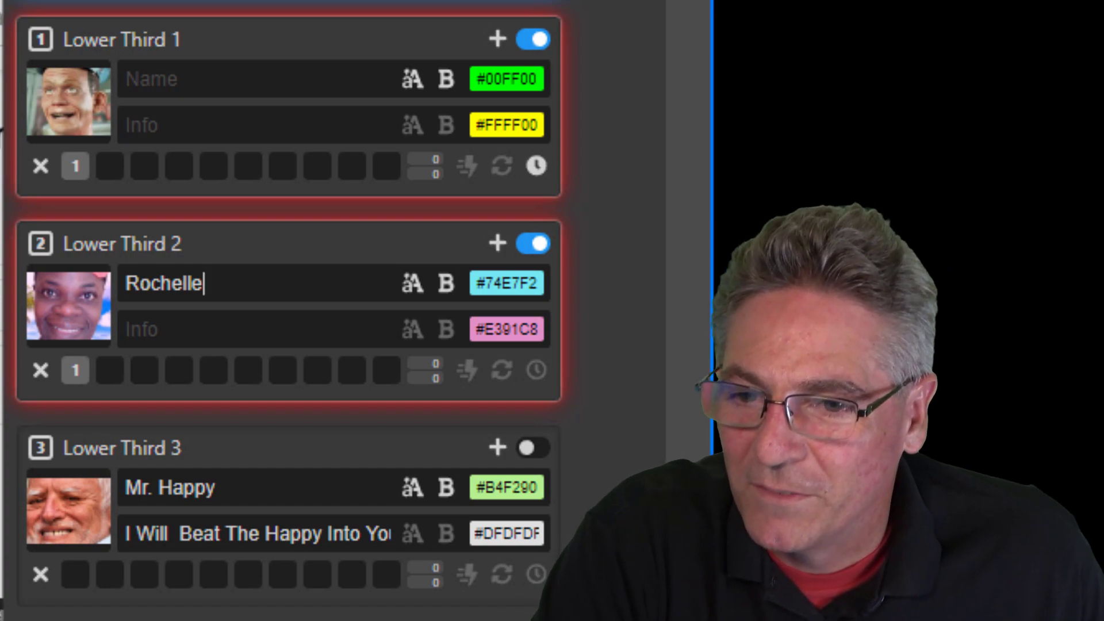
pyautogui.click(532, 243)
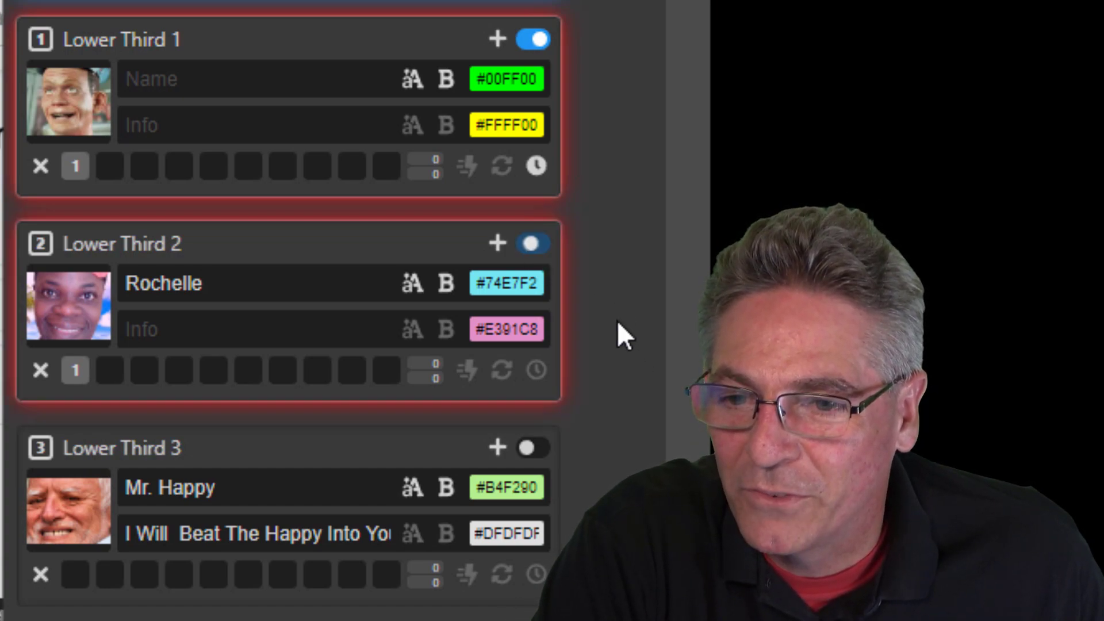
pyautogui.click(532, 243)
pyautogui.write('Happy')
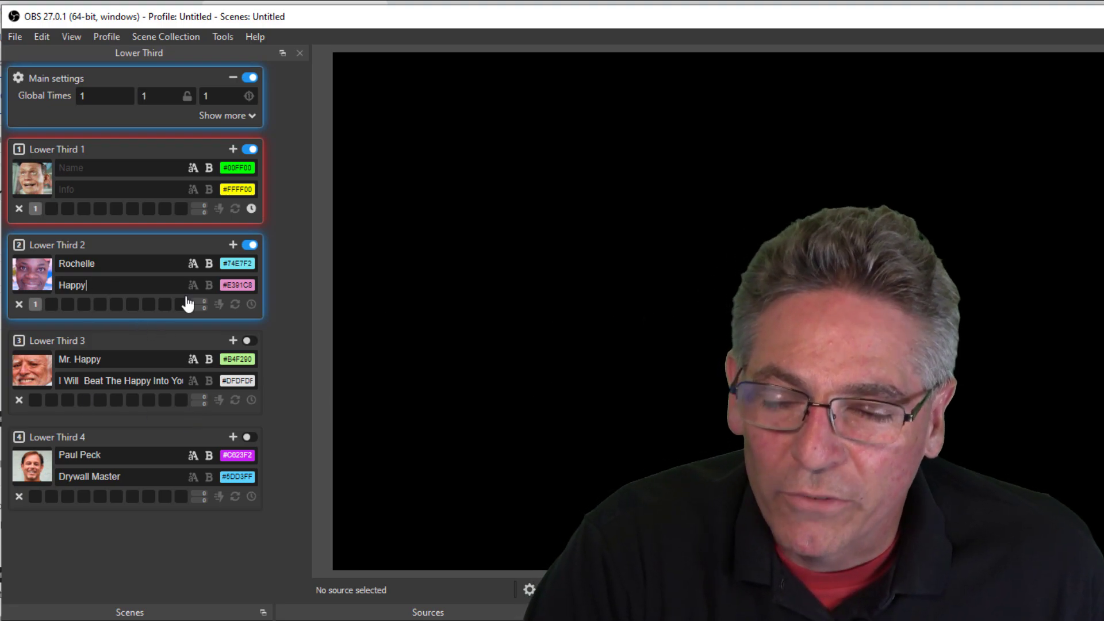
# Clear Lower Third 2's info and name so its card turns red like Lower Third 1
pyautogui.doubleClick(71, 284)
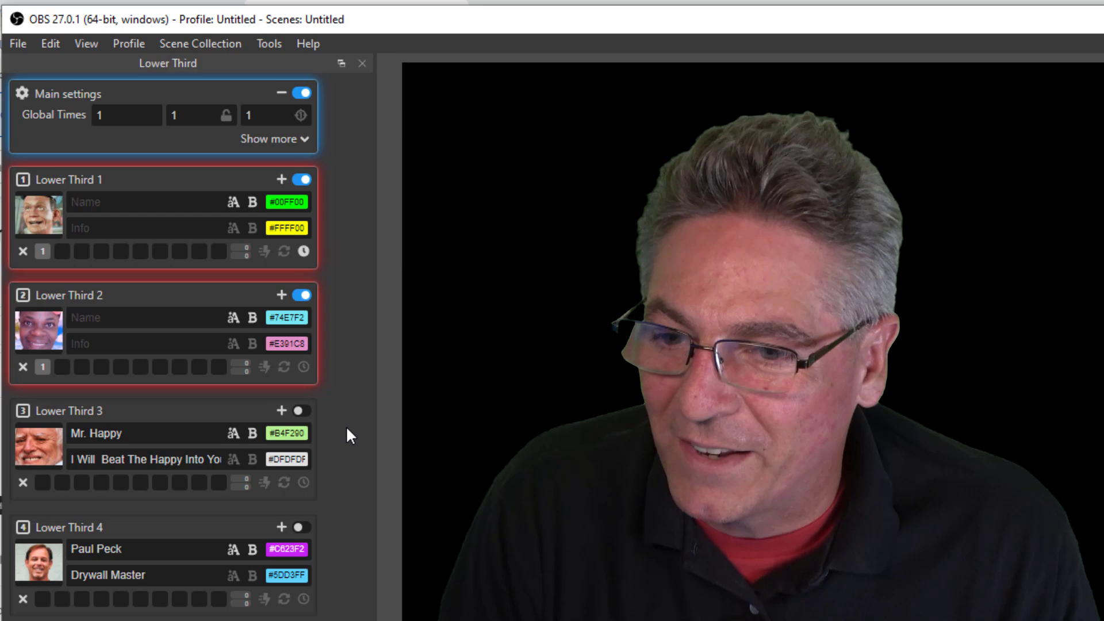
pyautogui.moveTo(266, 394)
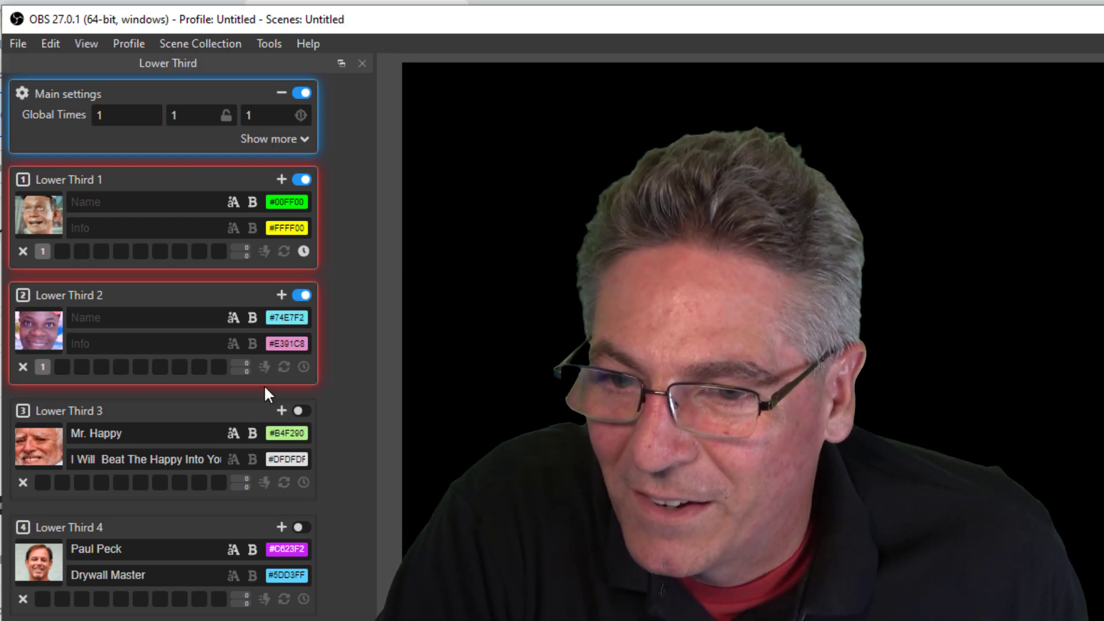